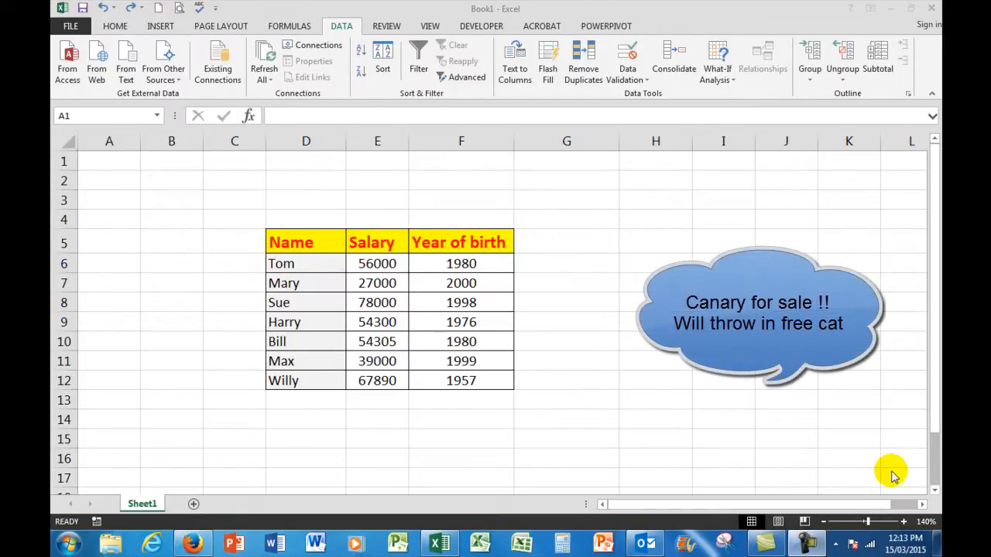
pyautogui.moveTo(788, 418)
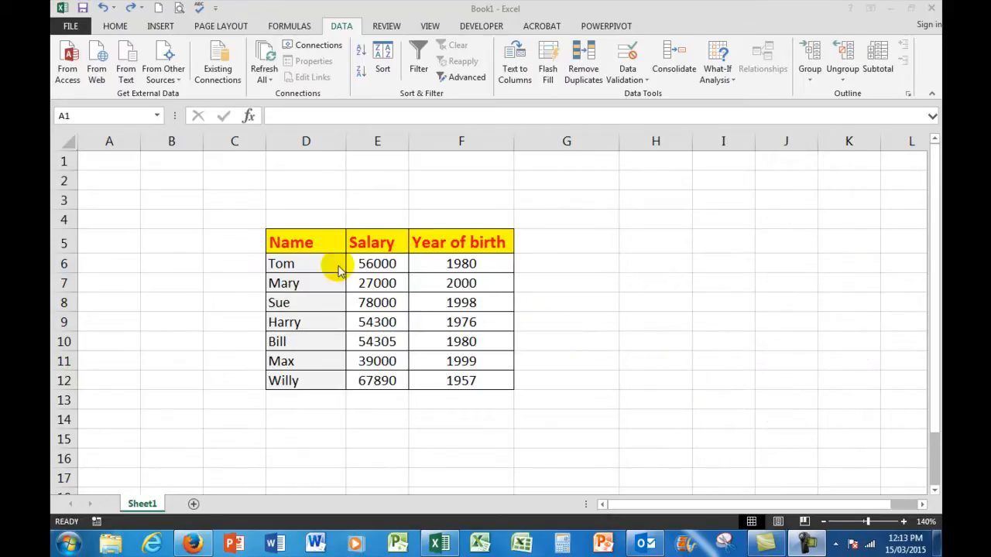
pyautogui.moveTo(300, 263)
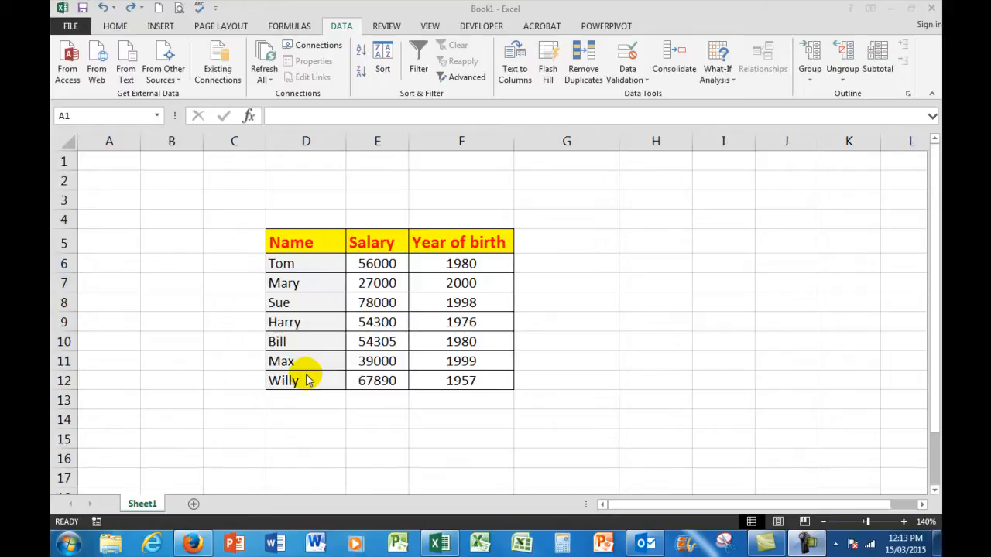
pyautogui.moveTo(312, 263)
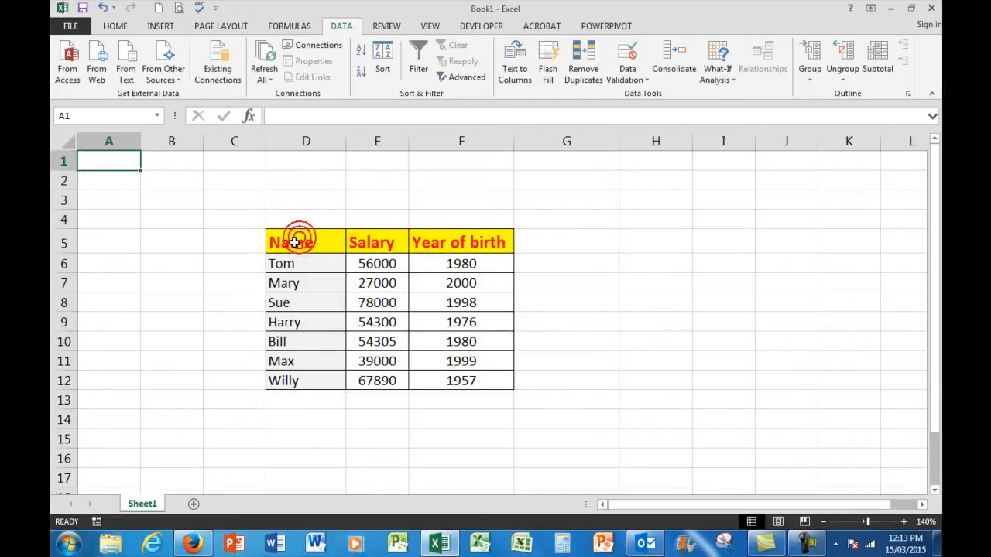
# Step: Copy the Name, Salary and Year of birth table (D5:F12) and target cell A1 for pasting
pyautogui.moveTo(291, 242); pyautogui.dragTo(461, 263)
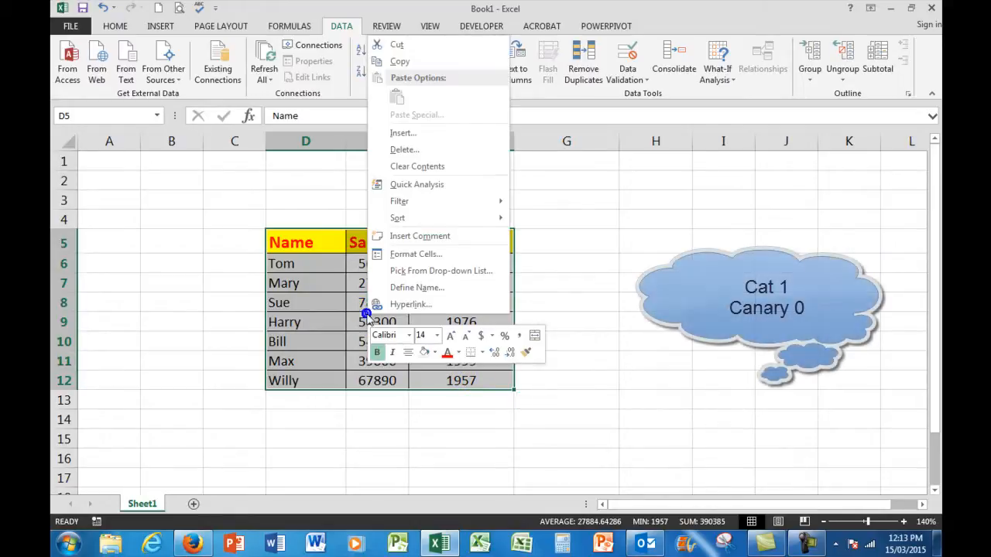
pyautogui.moveTo(405, 114)
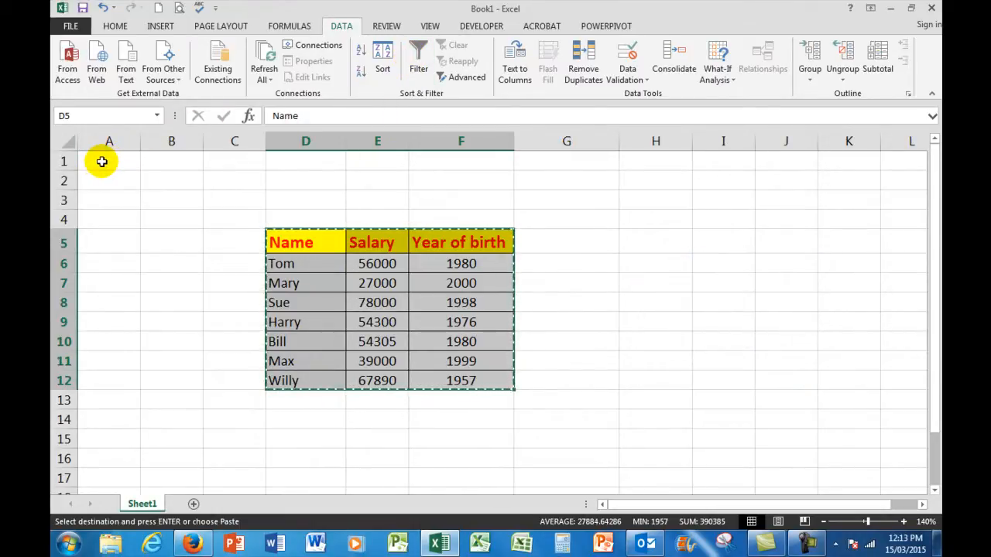
pyautogui.click(108, 161)
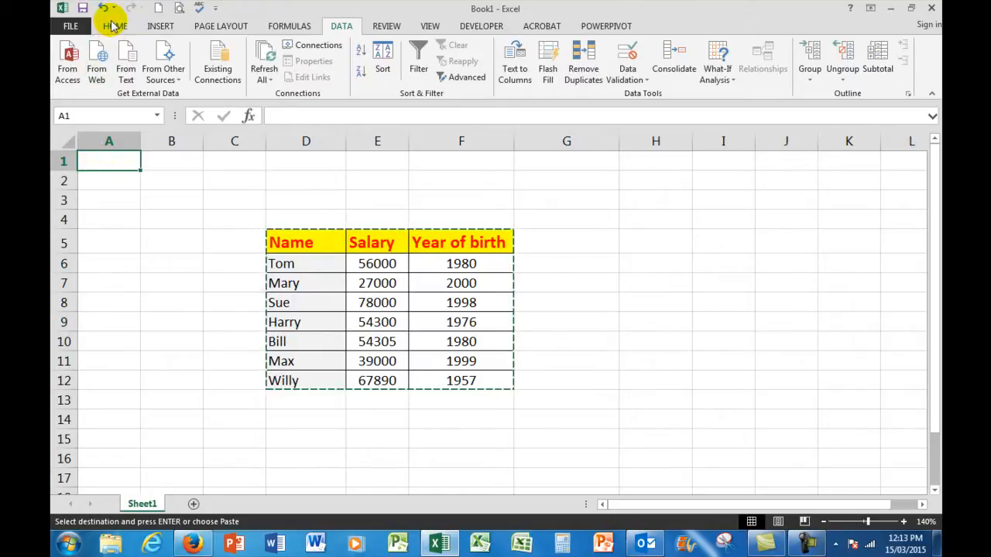
# Step: Paste Special at A1 with Transpose on, so names fill row 1 and salaries row 2
pyautogui.click(114, 25)
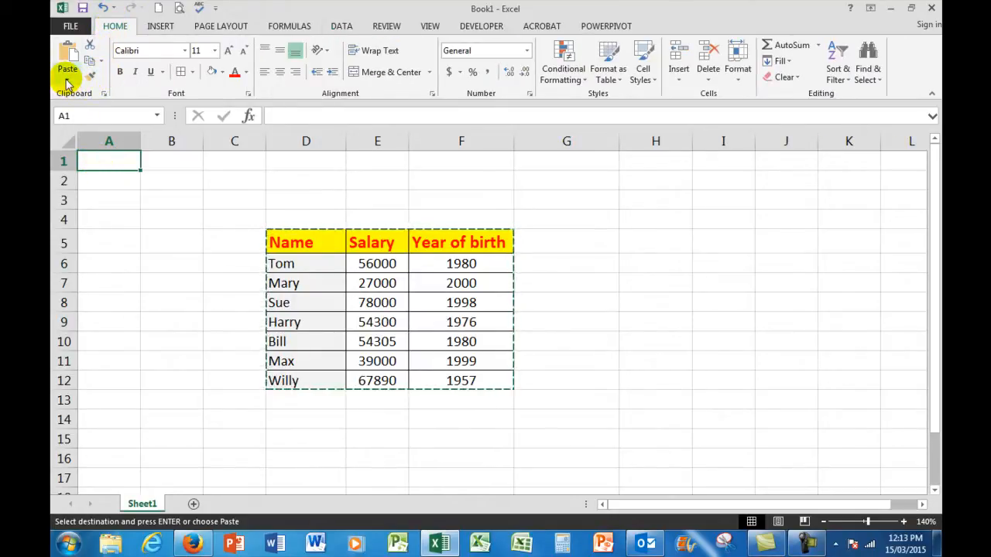
pyautogui.click(68, 78)
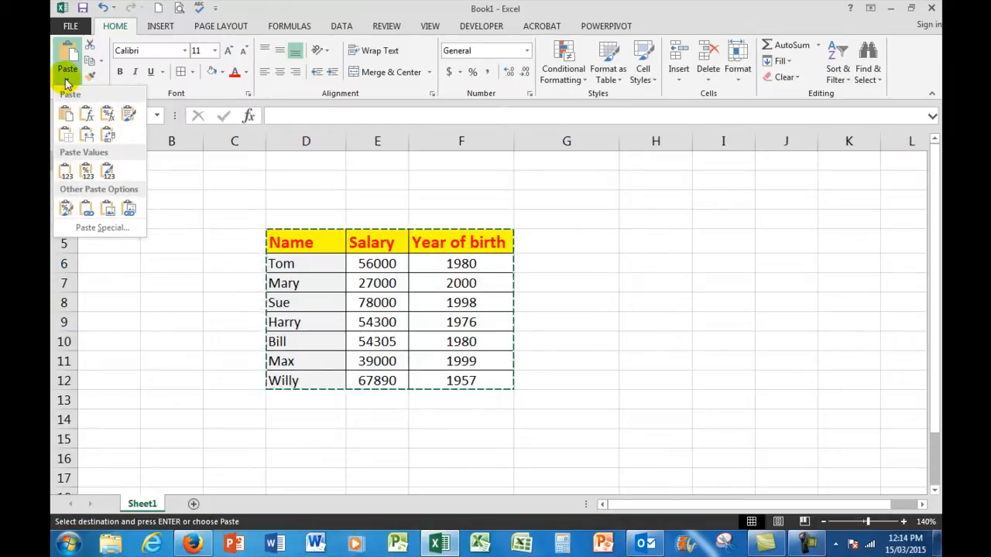
pyautogui.moveTo(93, 227)
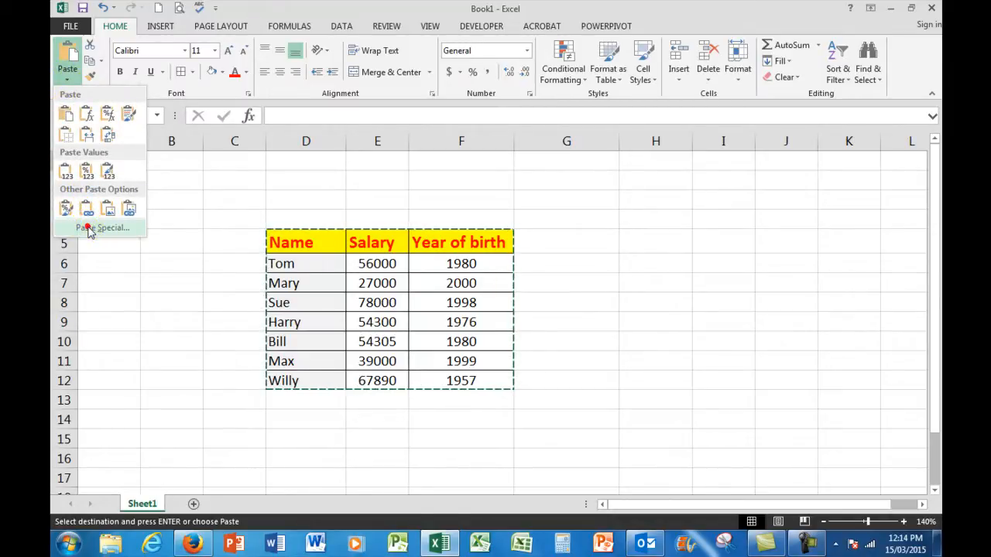
pyautogui.click(103, 228)
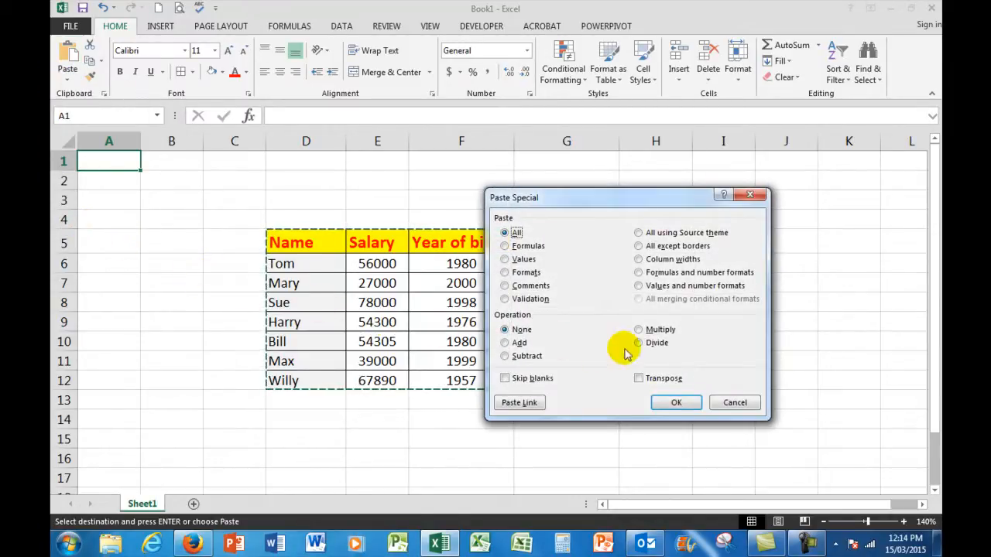
pyautogui.moveTo(648, 390)
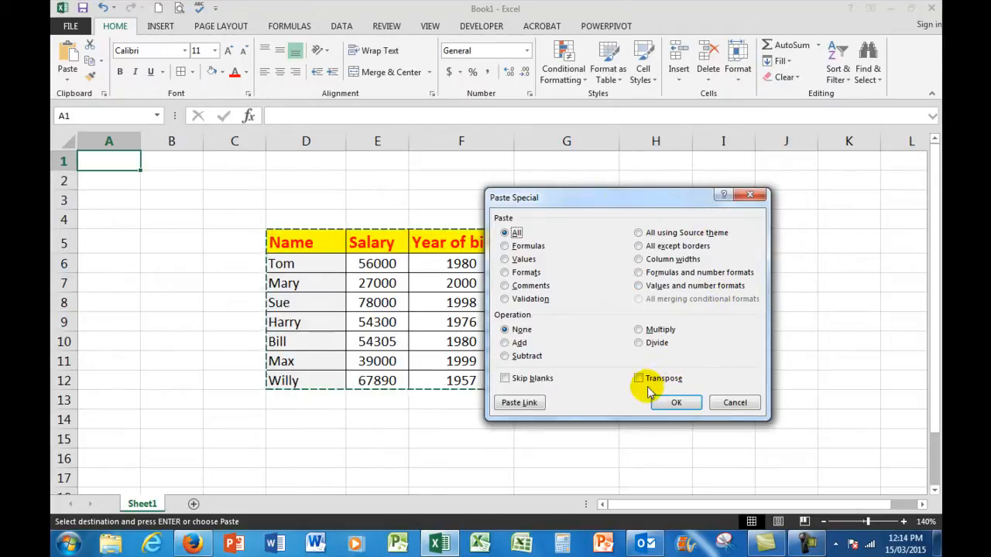
pyautogui.click(637, 378)
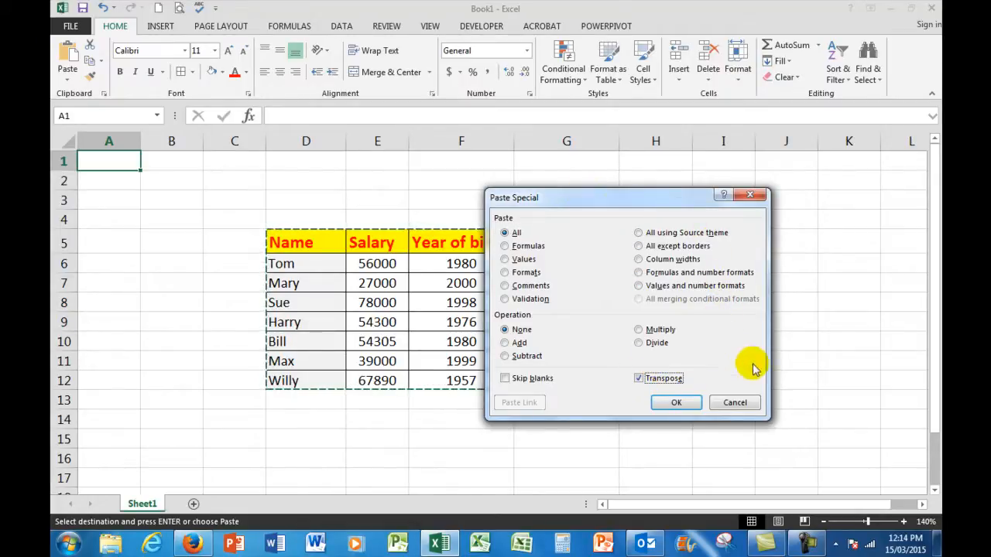
pyautogui.click(675, 402)
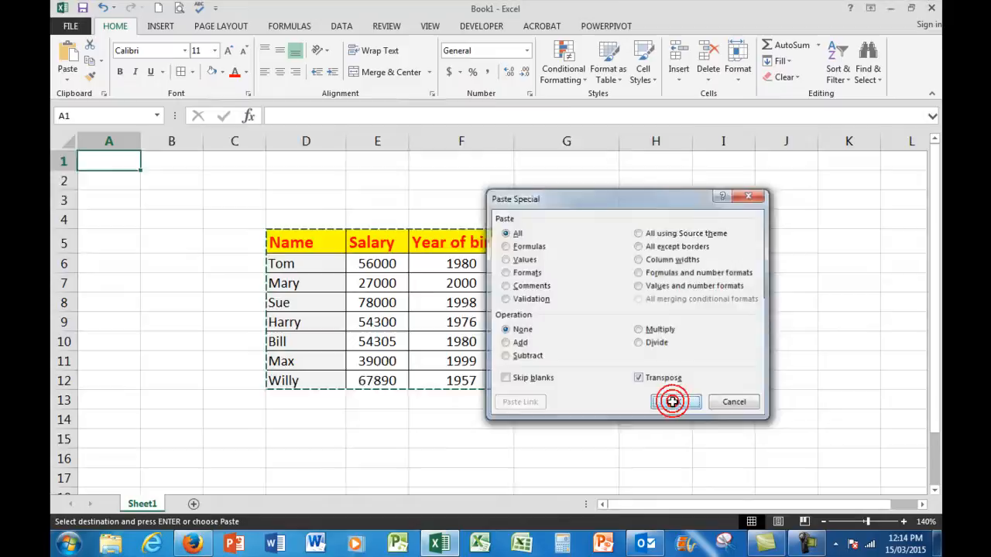
pyautogui.click(671, 402)
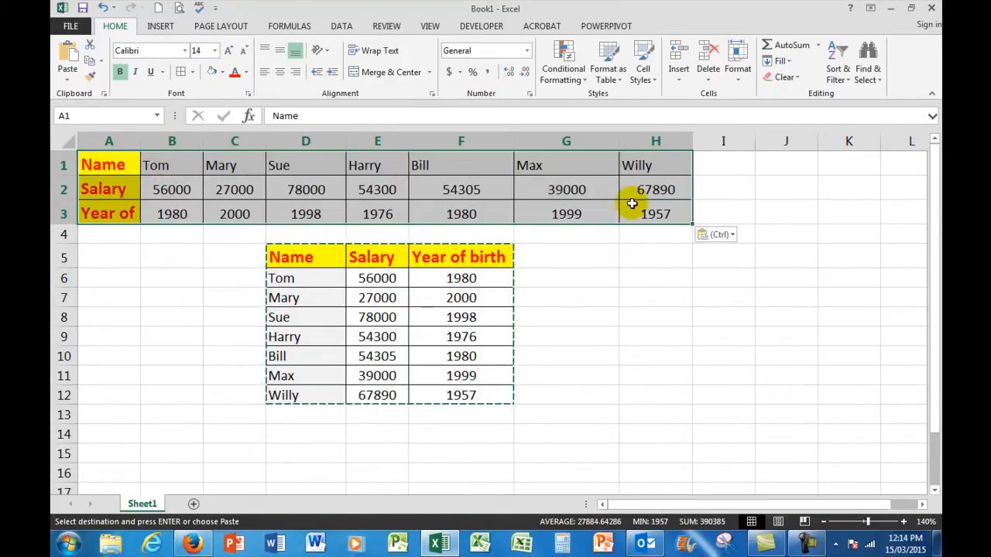
pyautogui.moveTo(670, 203)
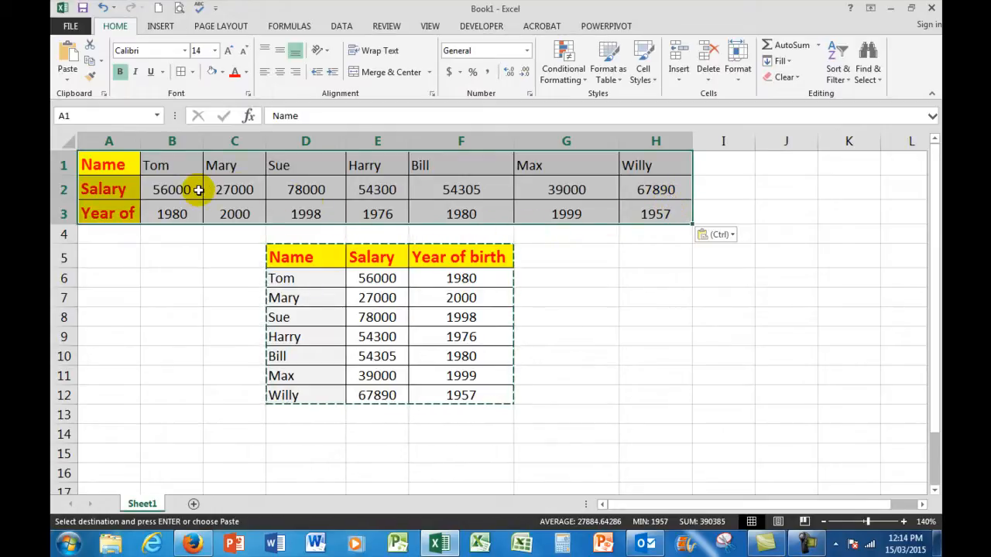
pyautogui.moveTo(610, 189)
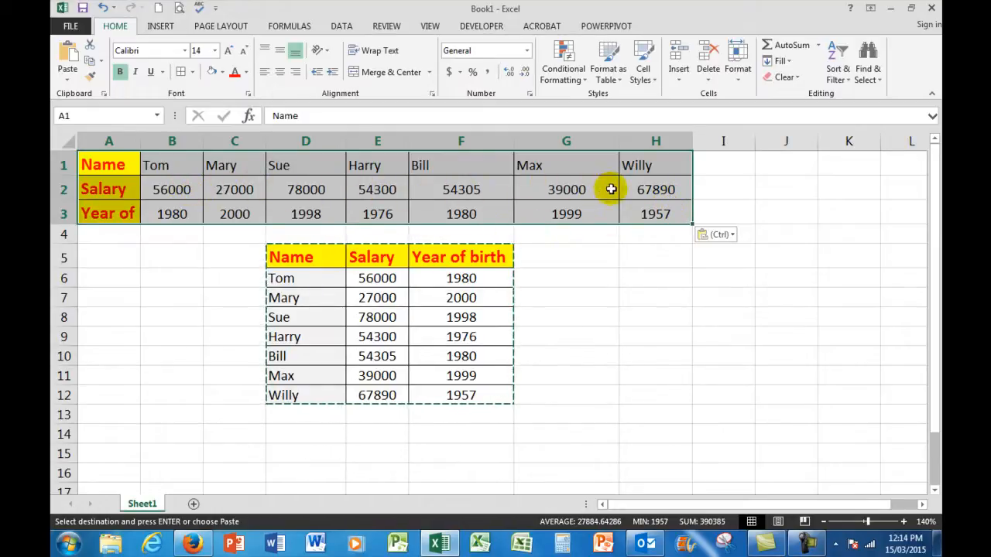
pyautogui.moveTo(647, 189)
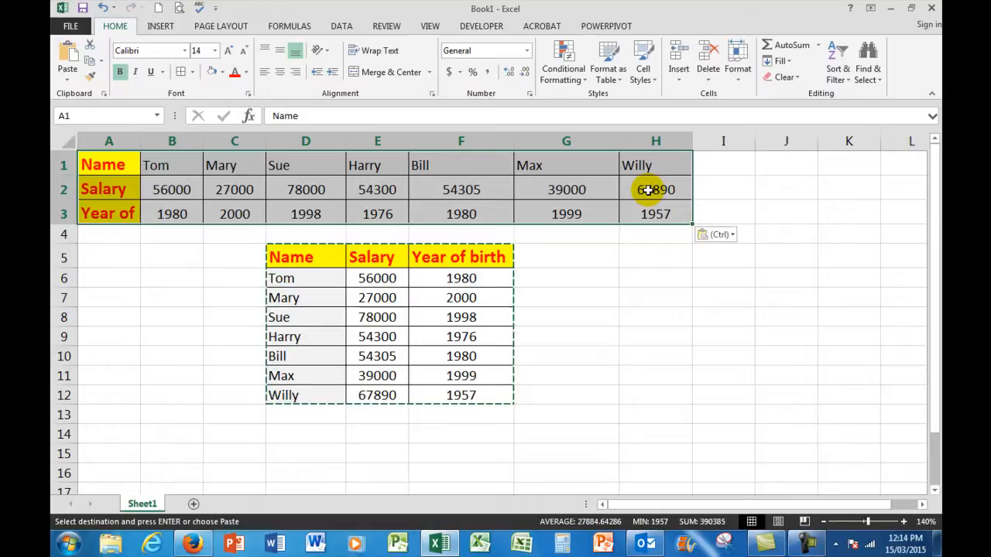
pyautogui.click(170, 164)
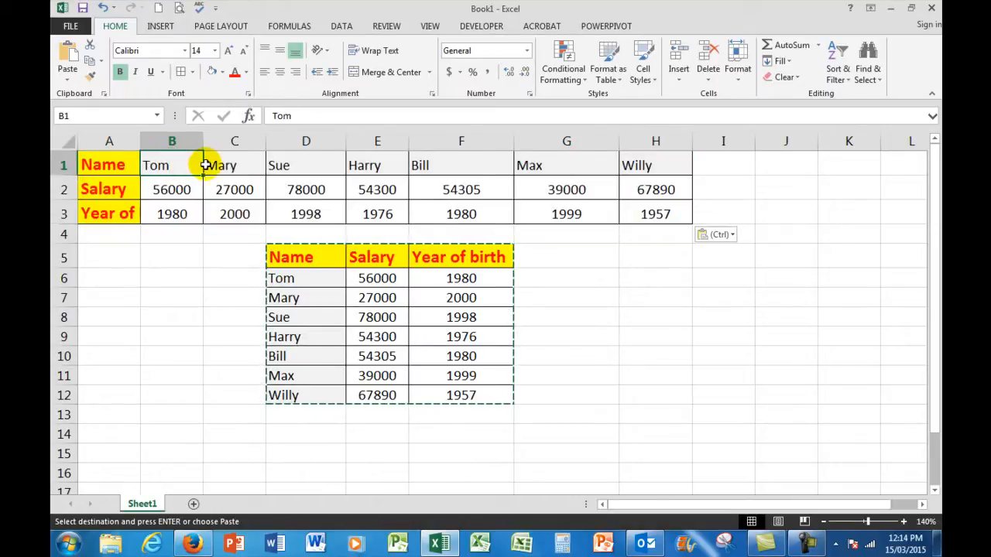
# Step: Select the transposed data B1:H3 and bring up the Data ribbon's sort tools
pyautogui.moveTo(154, 164); pyautogui.dragTo(655, 214)
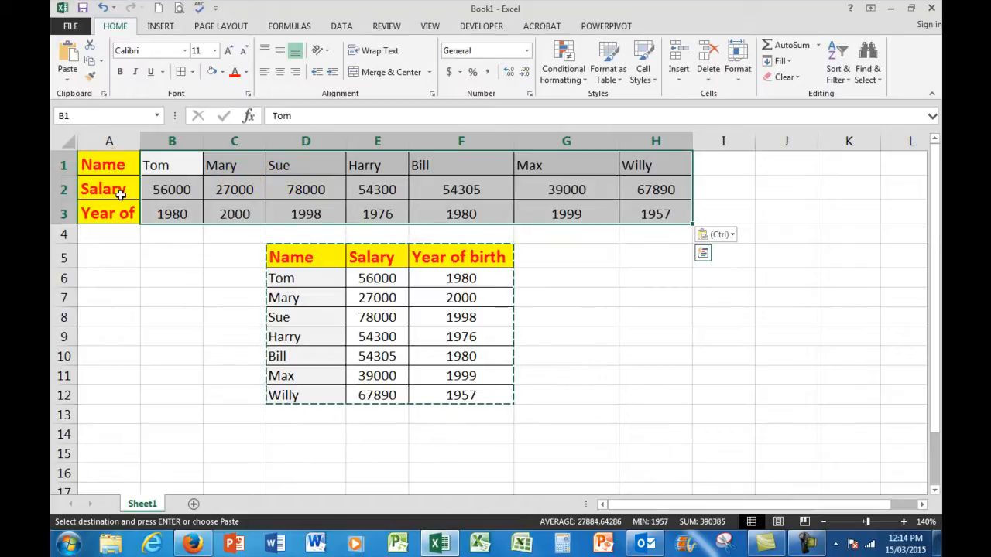
pyautogui.moveTo(114, 213)
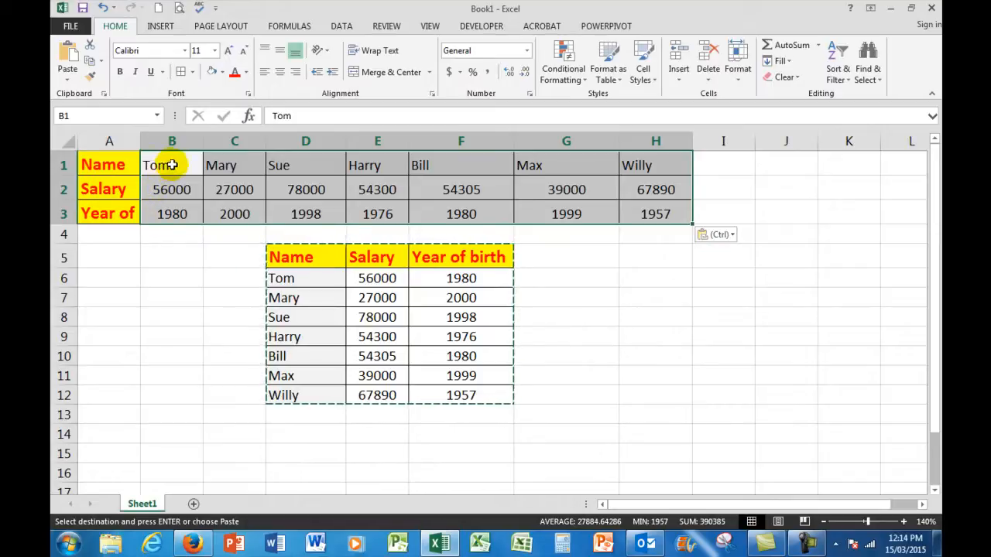
pyautogui.click(340, 25)
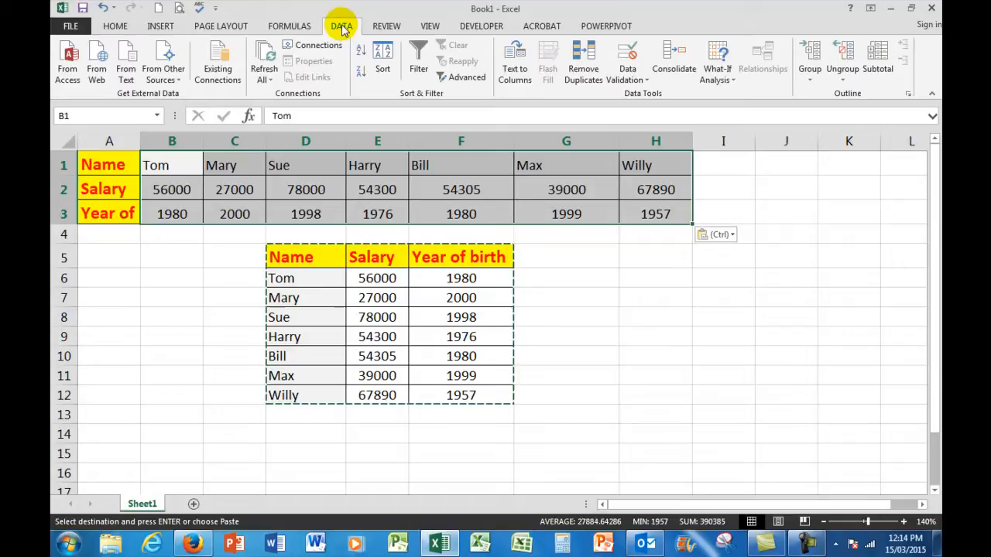
pyautogui.moveTo(382, 54)
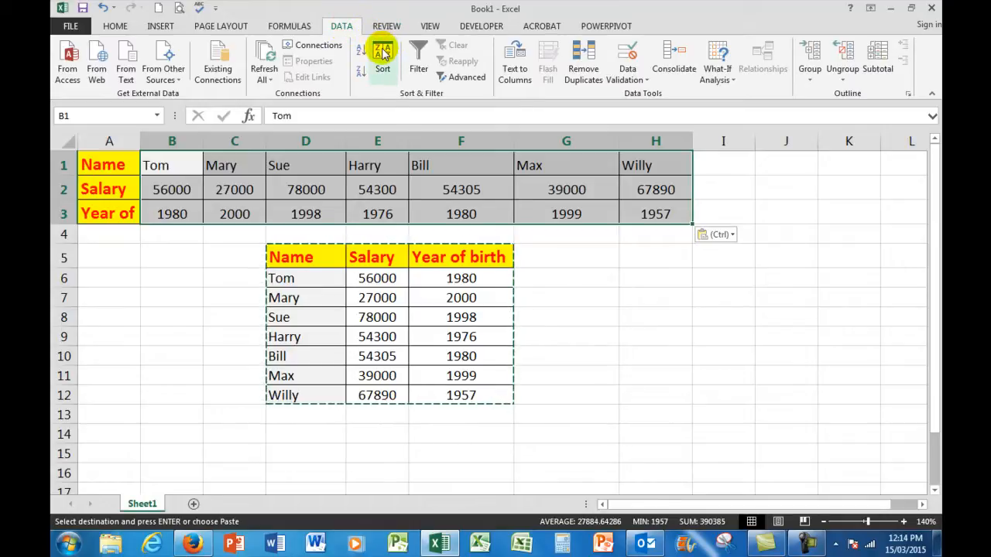
# Step: Set the custom sort orientation to Sort left to right
pyautogui.click(383, 58)
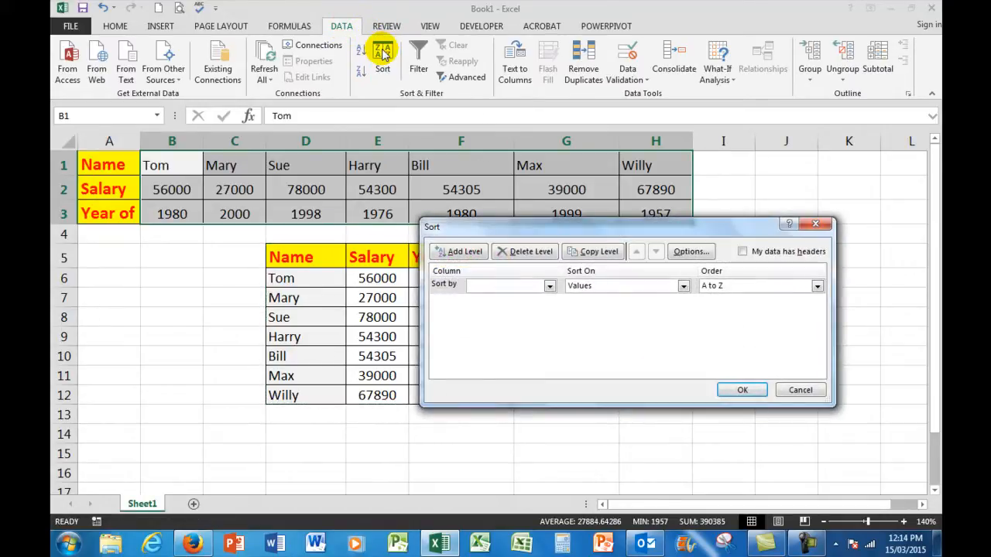
pyautogui.moveTo(688, 251)
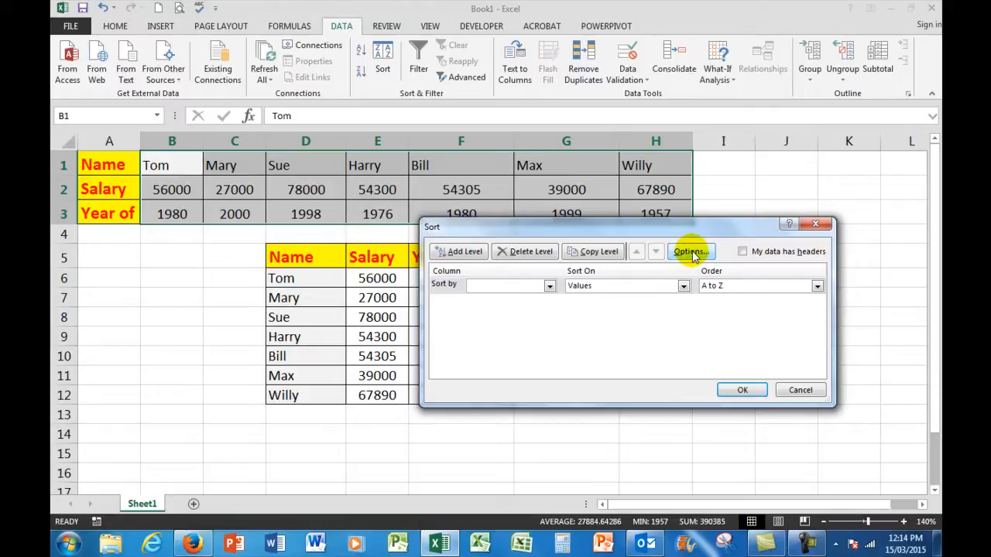
pyautogui.click(687, 251)
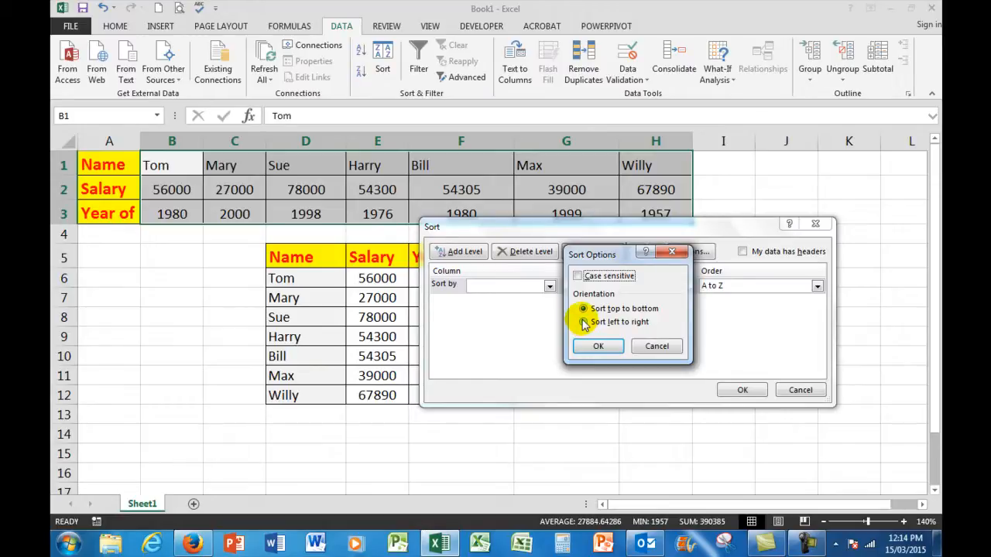
pyautogui.click(582, 322)
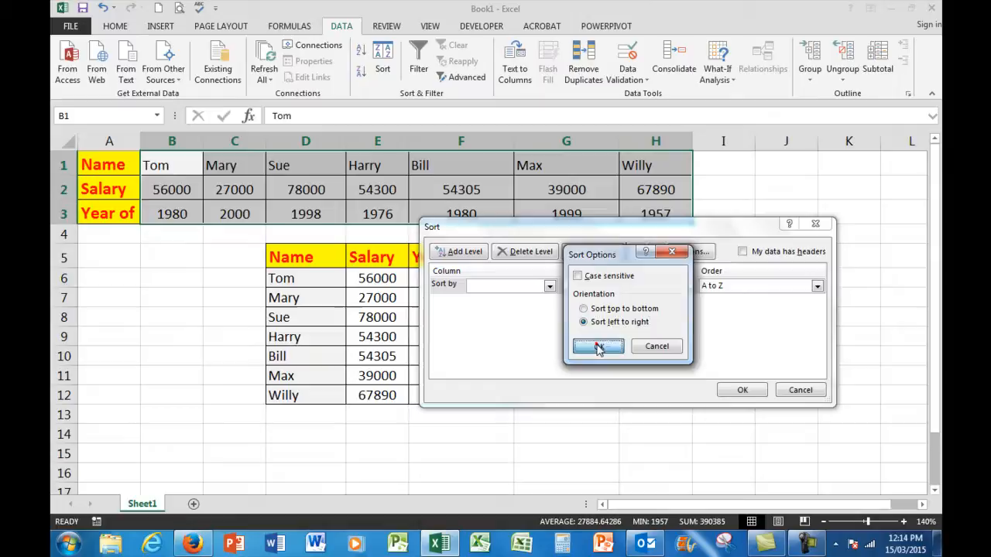
pyautogui.click(598, 346)
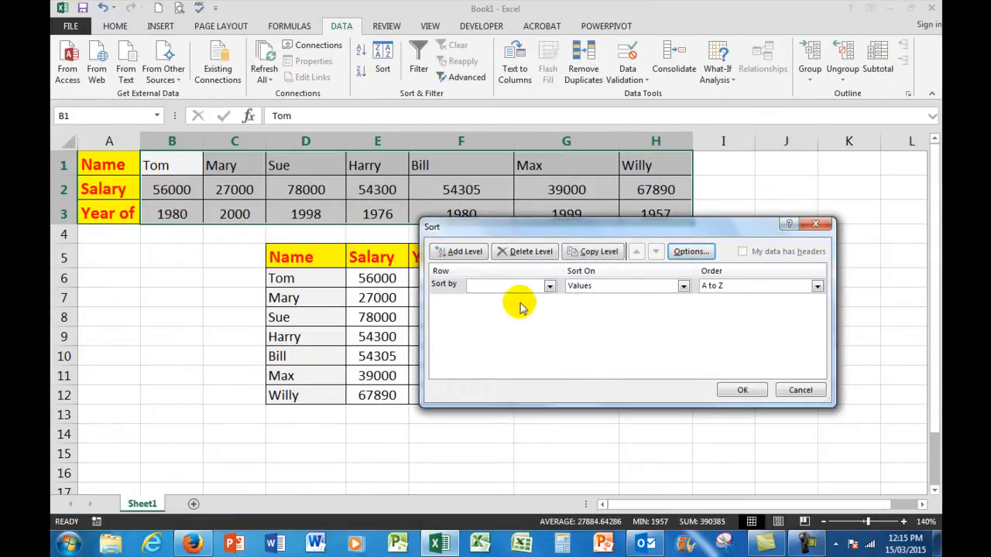
pyautogui.moveTo(489, 291)
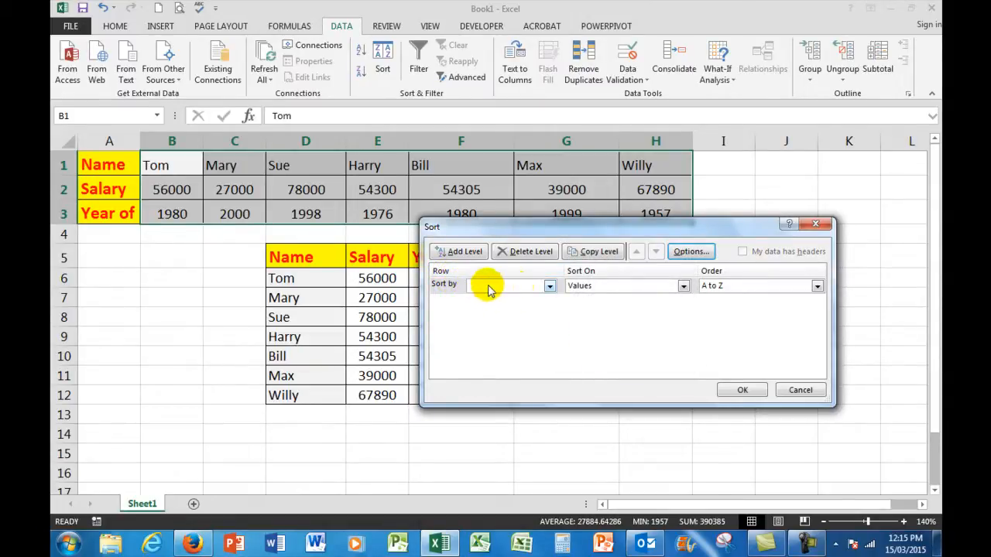
# Step: Sort by Row 2 (salary), Smallest to Largest, and apply it
pyautogui.click(549, 285)
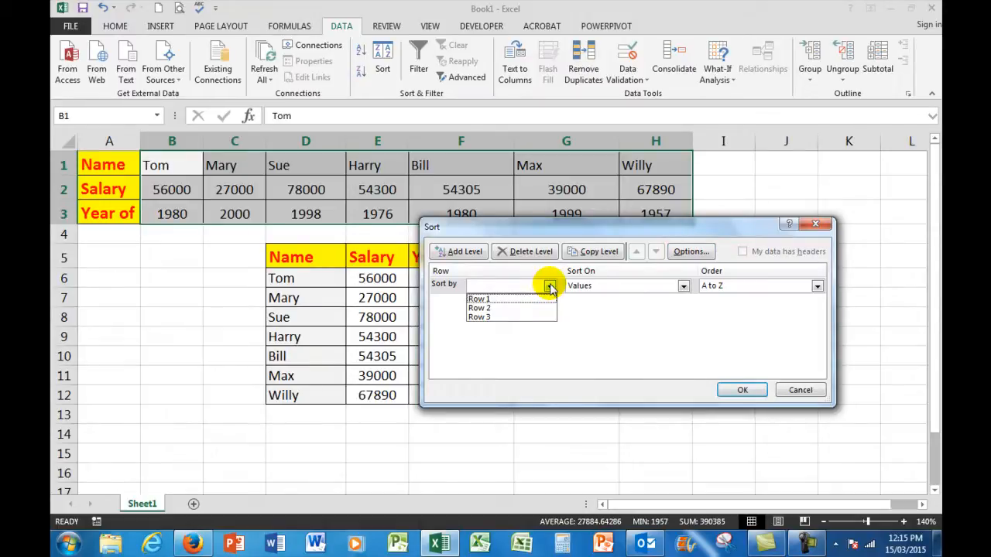
pyautogui.click(478, 307)
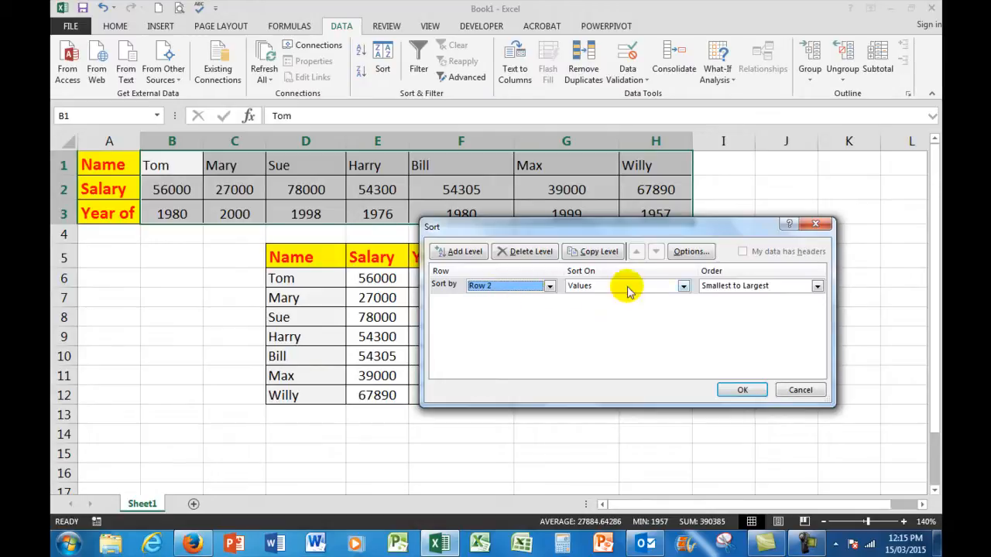
pyautogui.moveTo(741, 390)
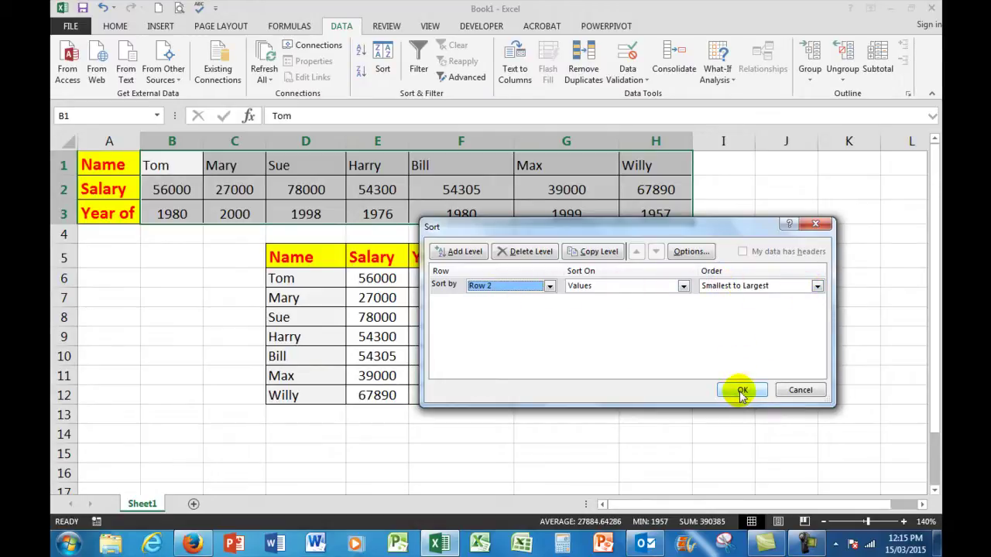
pyautogui.click(740, 390)
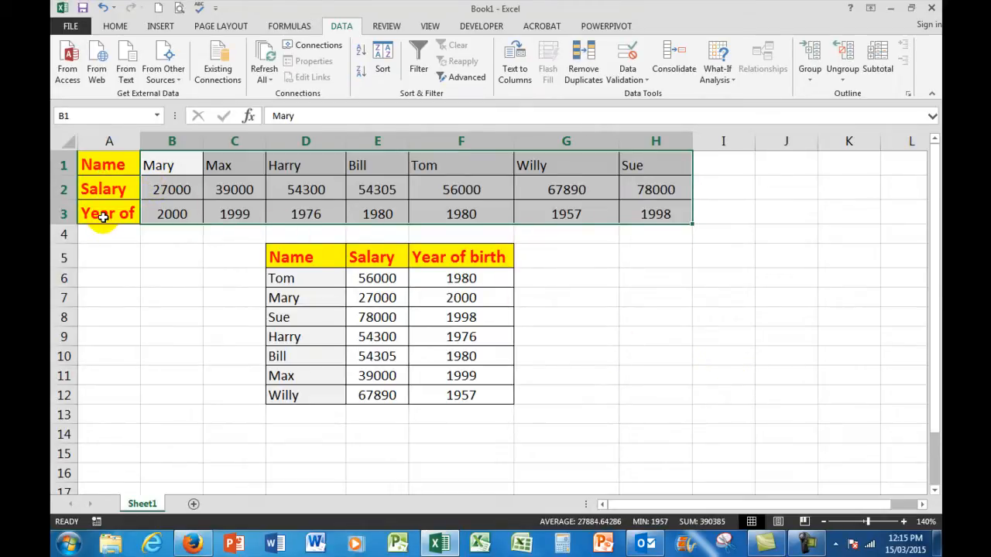
pyautogui.moveTo(189, 192)
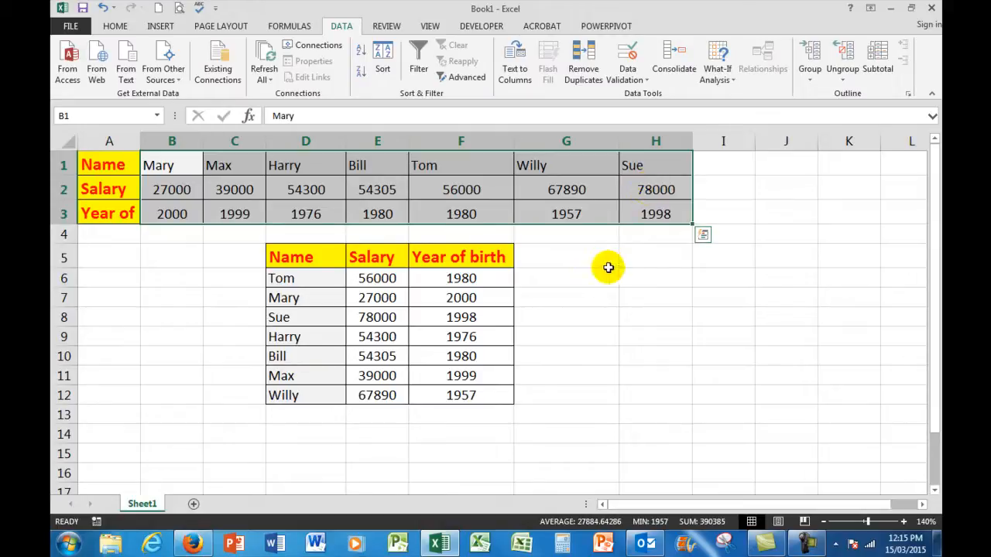
pyautogui.moveTo(188, 164)
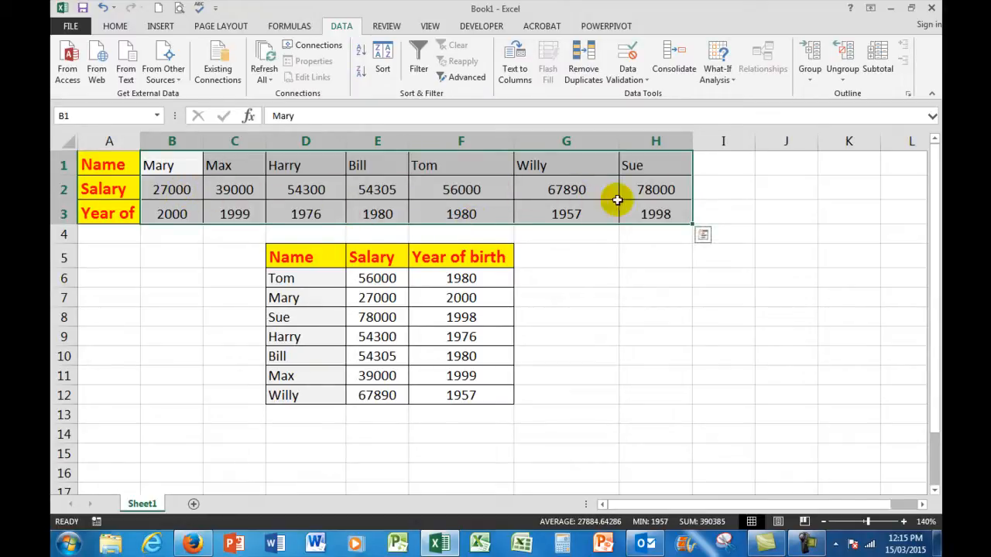
pyautogui.moveTo(659, 214)
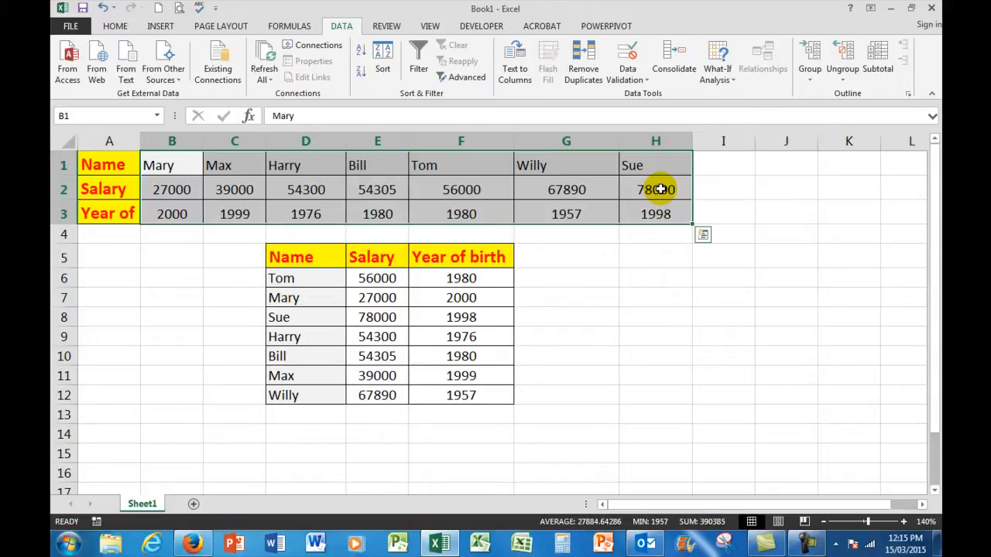
pyautogui.moveTo(678, 186)
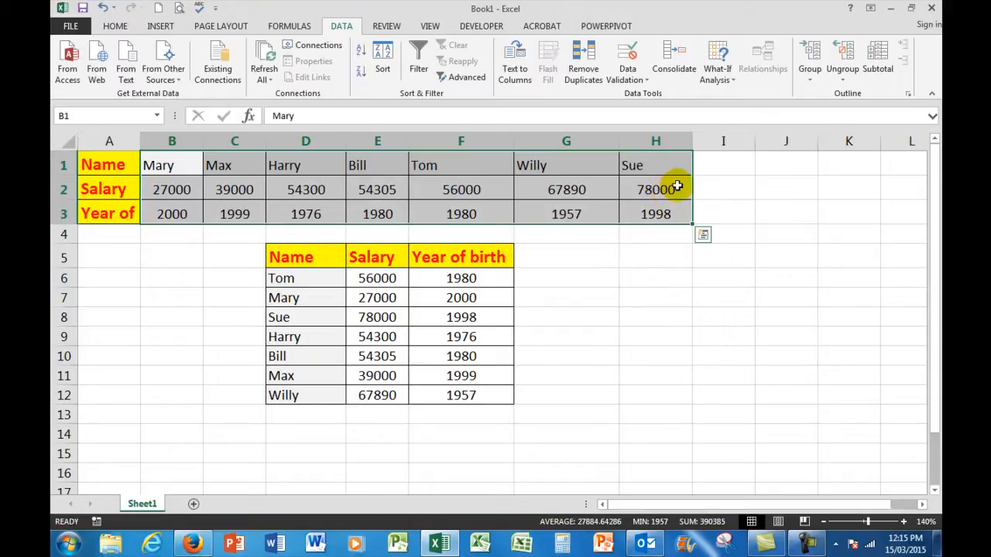